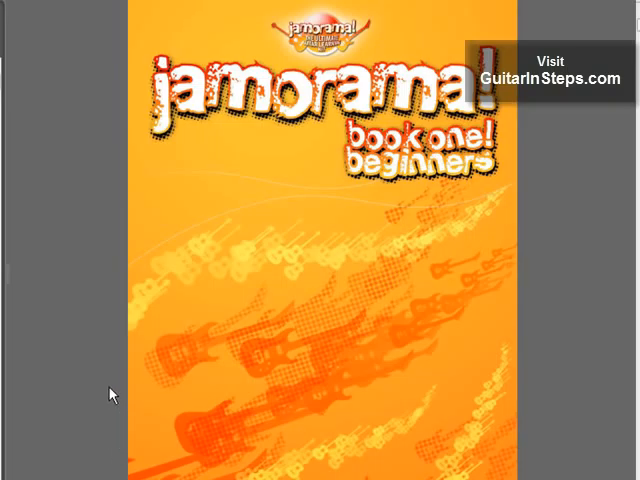
mouse_move(598, 160)
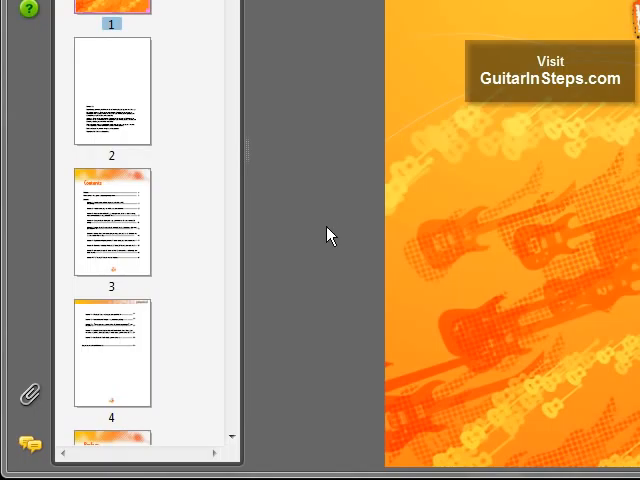
mouse_move(297, 337)
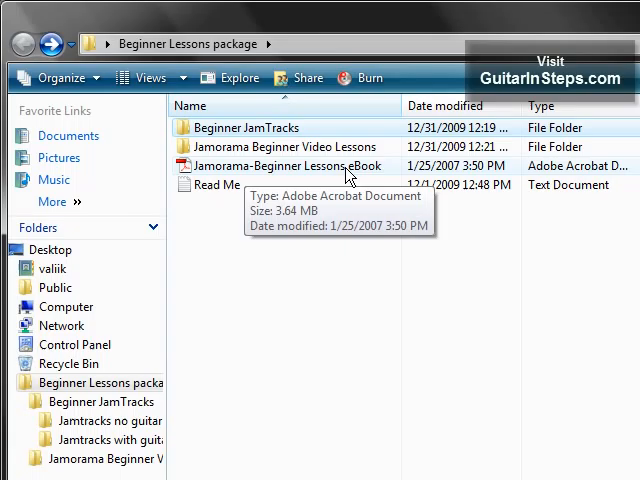
mouse_move(248, 156)
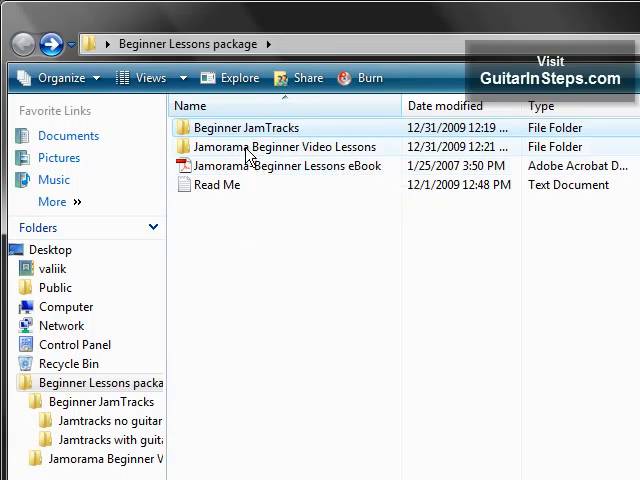
mouse_move(252, 157)
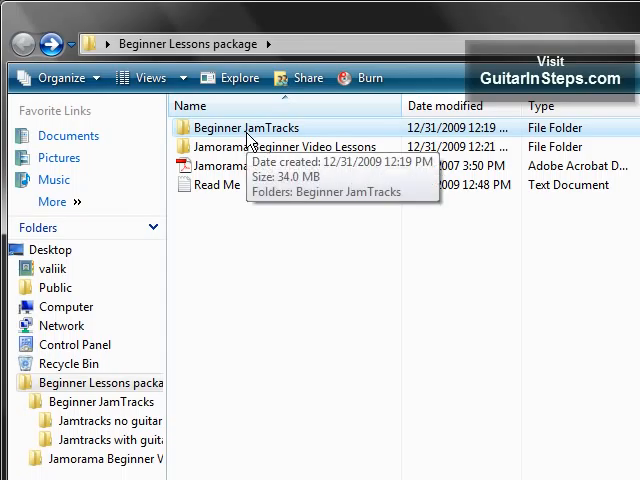
mouse_move(254, 173)
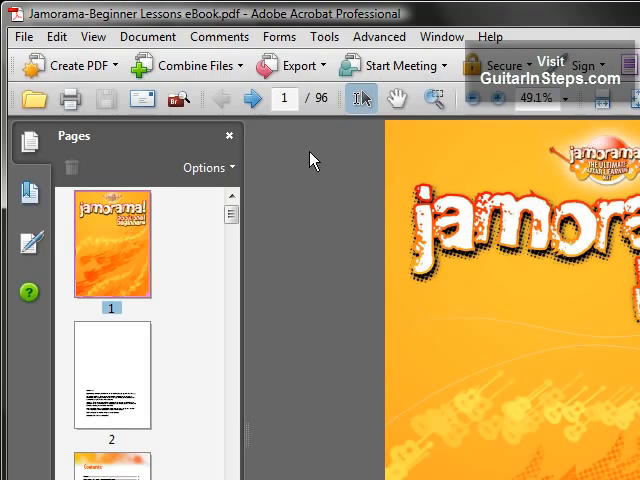
mouse_move(268, 158)
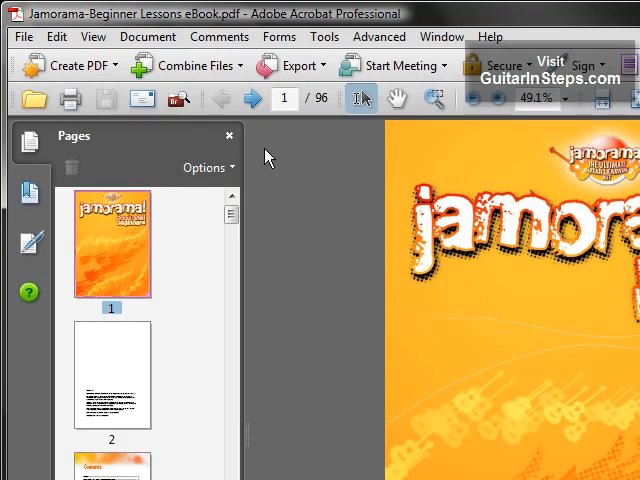
mouse_move(322, 108)
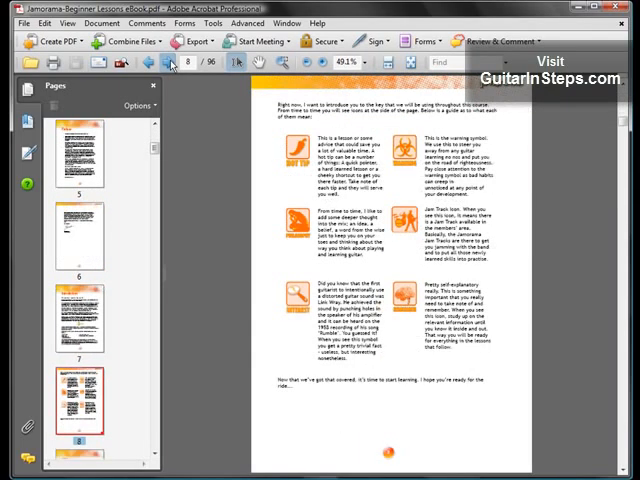
- Page forward past the guitar parts and electric guitar diagram pages to Chord Diagrams
click(159, 64)
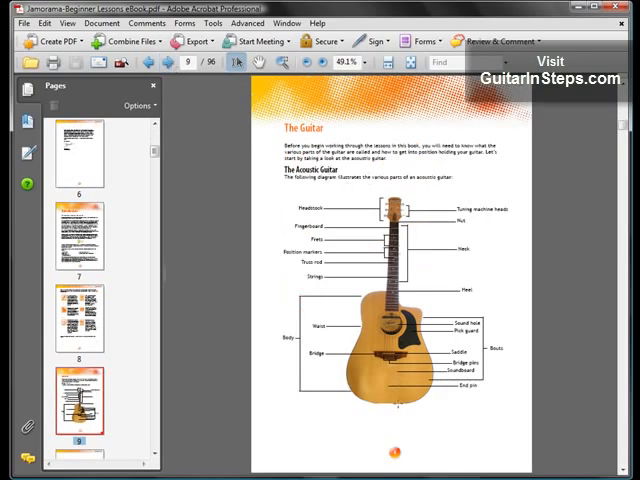
mouse_move(212, 192)
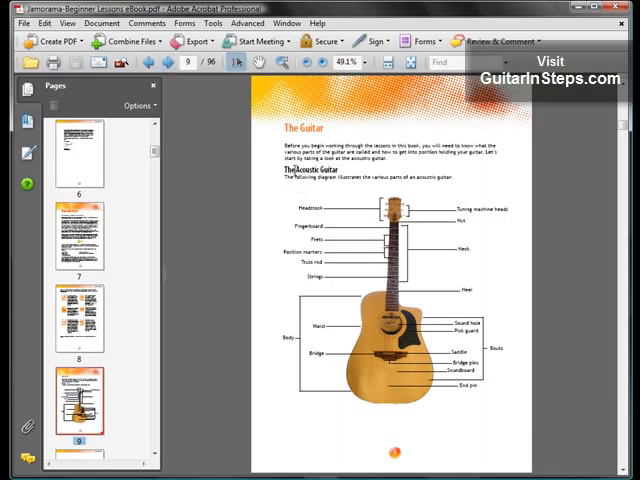
click(193, 63)
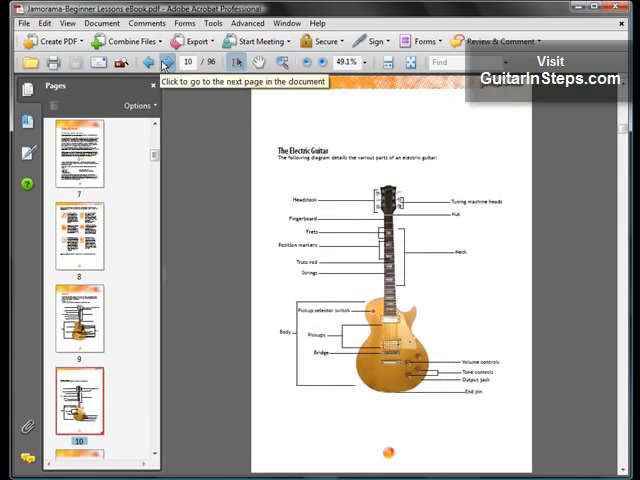
click(180, 57)
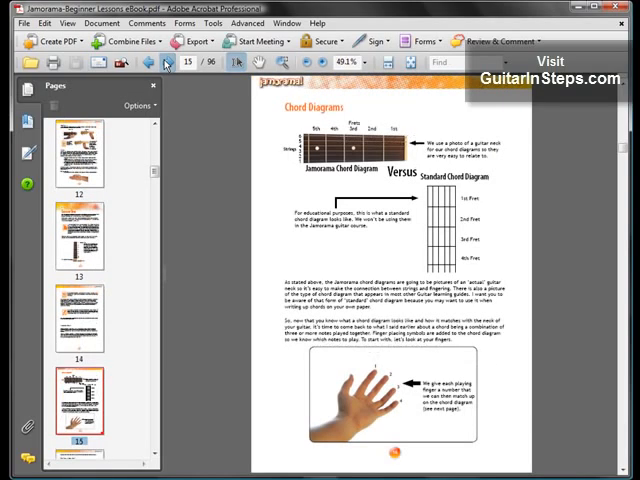
scroll(down, 3)
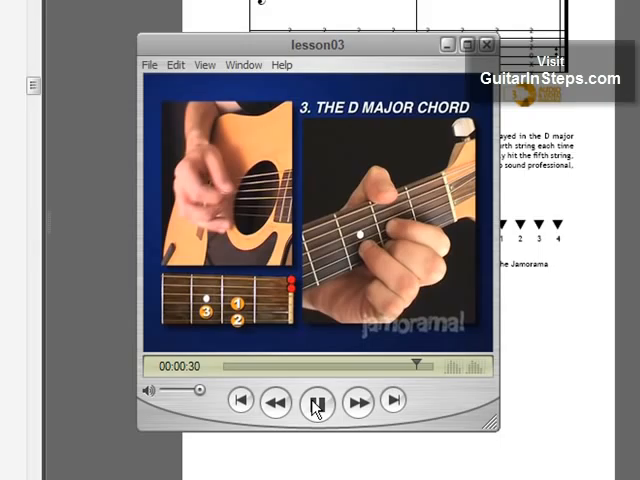
- Pause the lesson03 D Major Chord video at 00:00:32
click(314, 402)
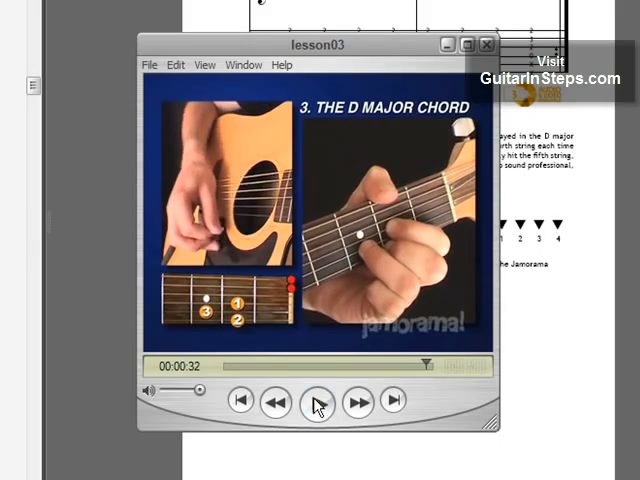
click(316, 402)
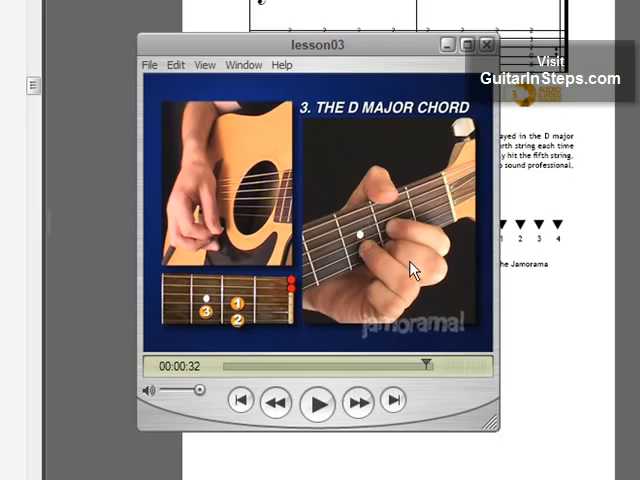
mouse_move(224, 188)
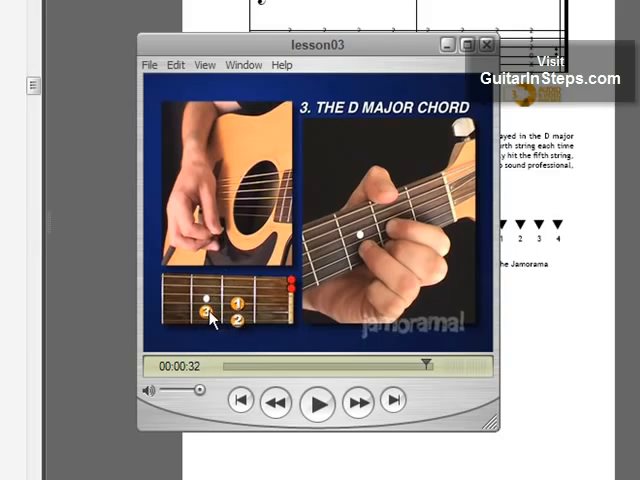
mouse_move(252, 360)
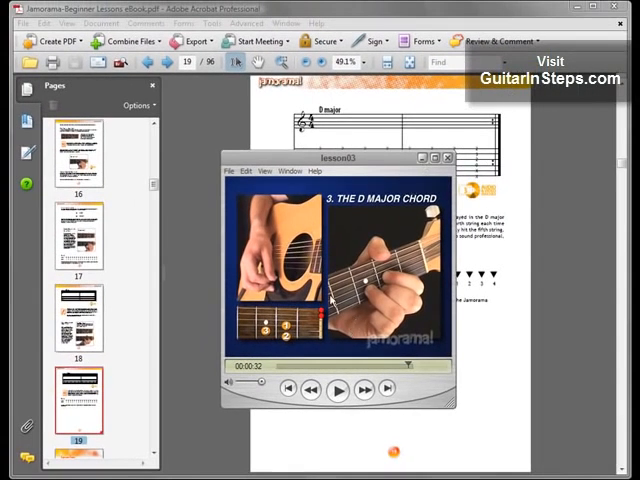
click(446, 157)
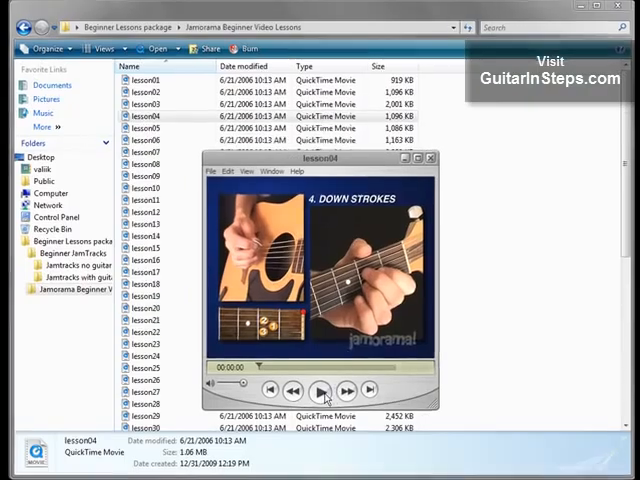
- Start playback of the lesson04 Down Strokes video in QuickTime
click(320, 387)
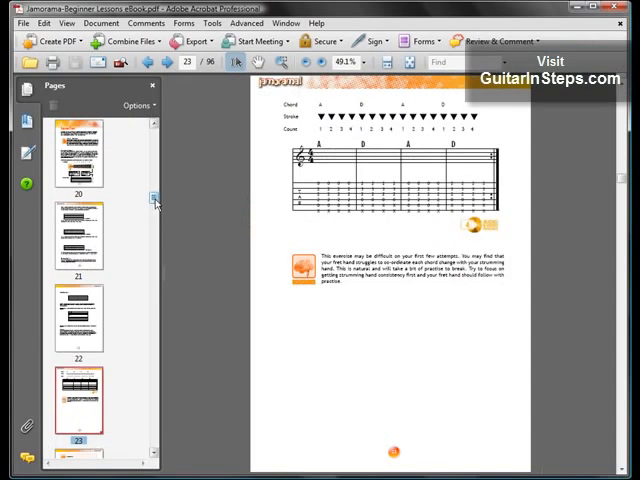
- Advance the eBook from page 23 to page 24, Jam Track No. 1
click(169, 63)
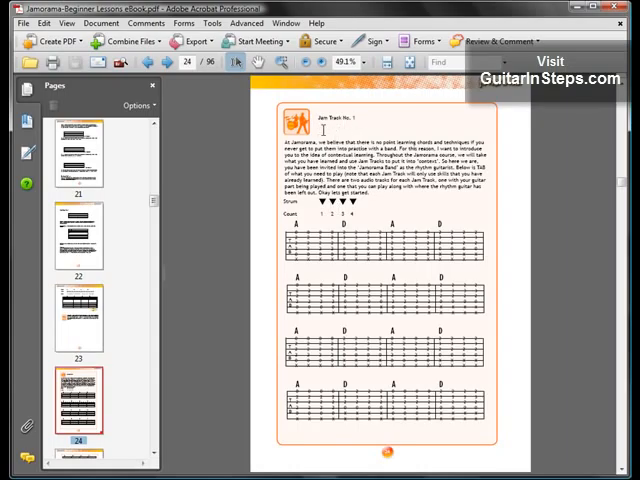
mouse_move(320, 192)
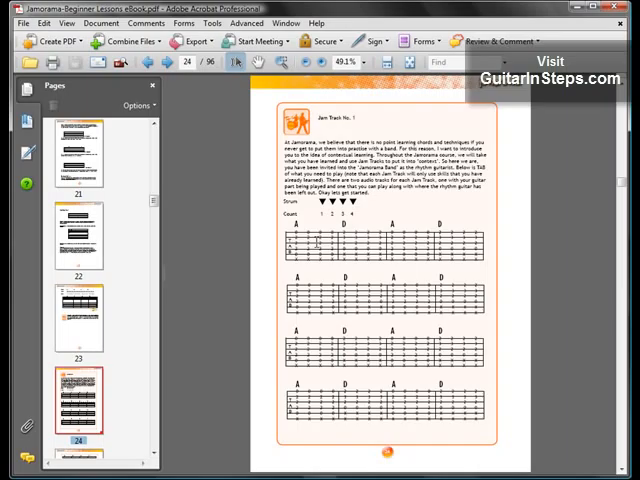
mouse_move(388, 430)
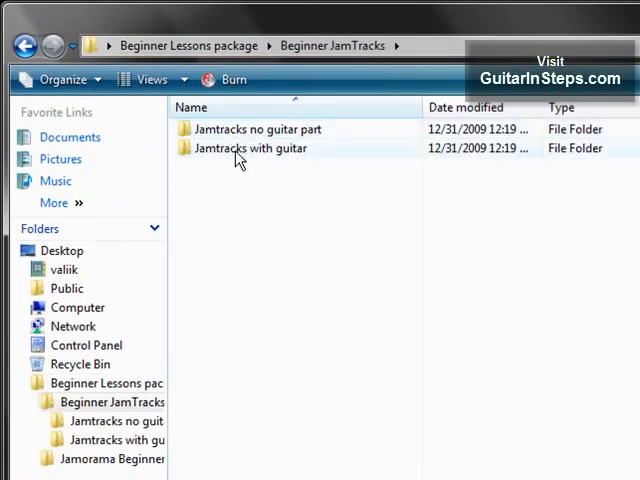
mouse_move(252, 129)
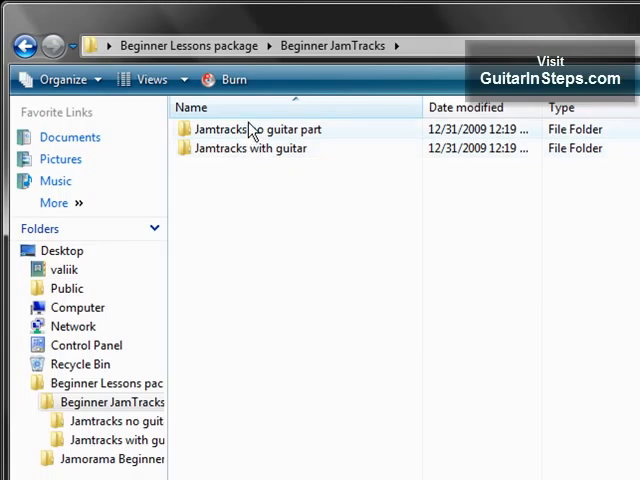
mouse_move(283, 160)
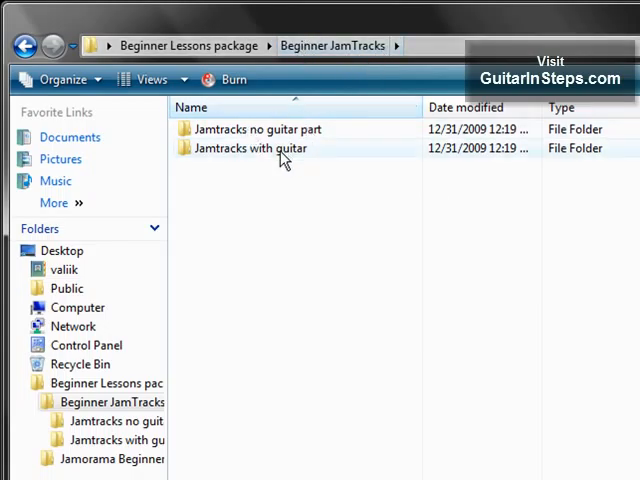
mouse_move(252, 169)
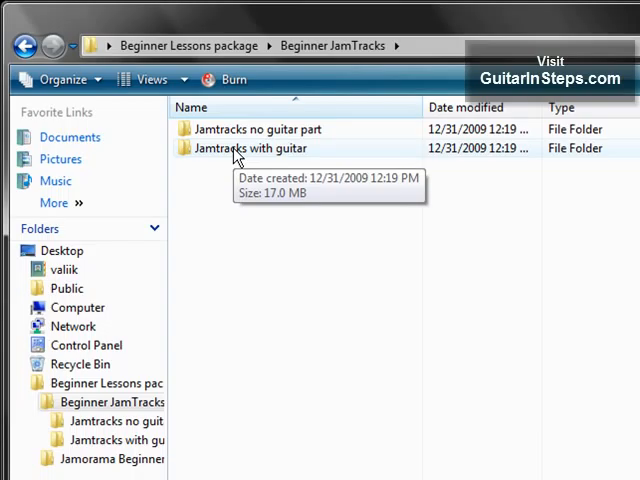
mouse_move(242, 148)
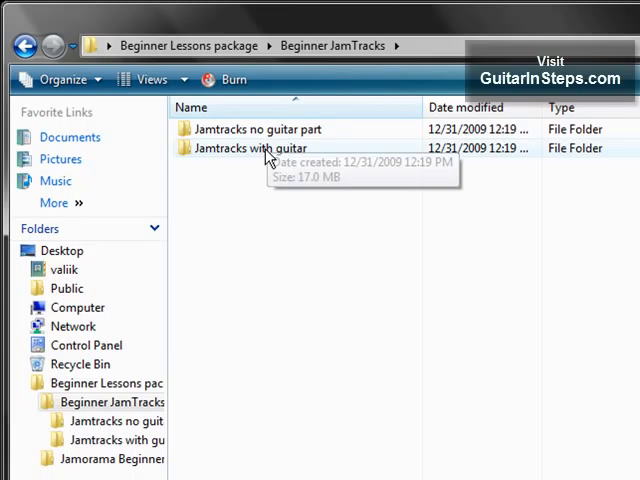
mouse_move(262, 160)
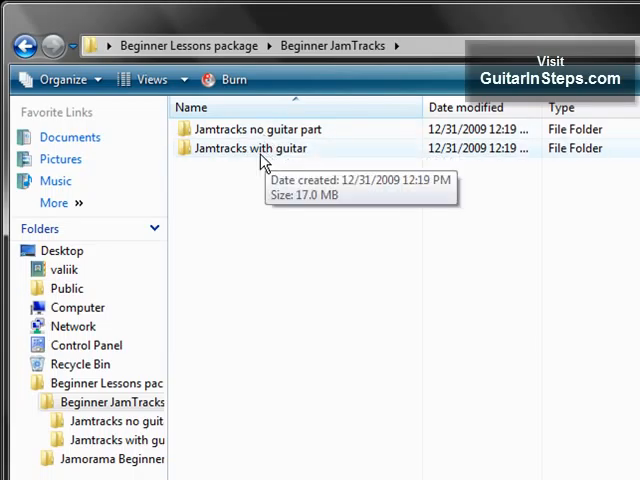
mouse_move(272, 157)
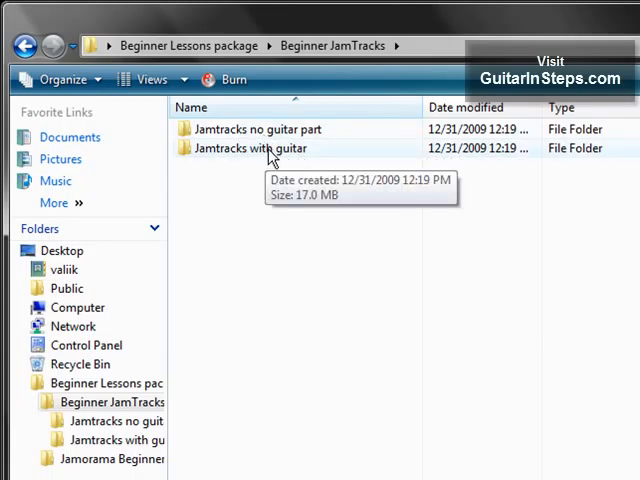
mouse_move(277, 135)
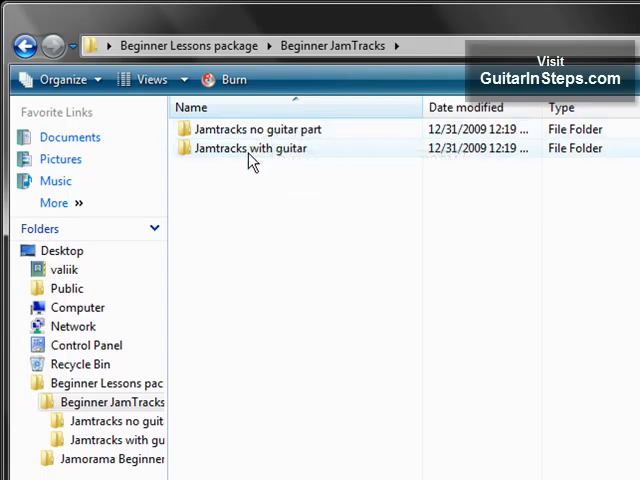
mouse_move(253, 160)
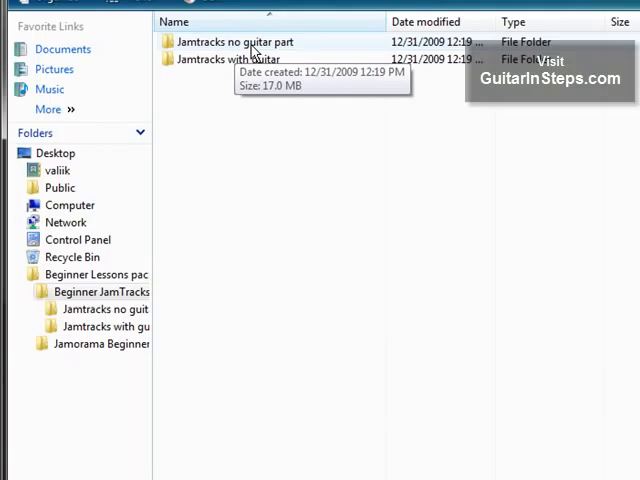
mouse_move(289, 395)
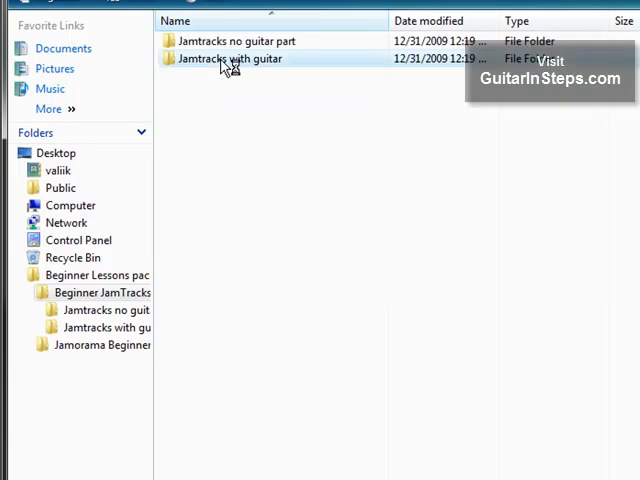
- Play bk1_jamtrack01 from Jamtracks with guitar, then return to Beginner JamTracks
double_click(228, 58)
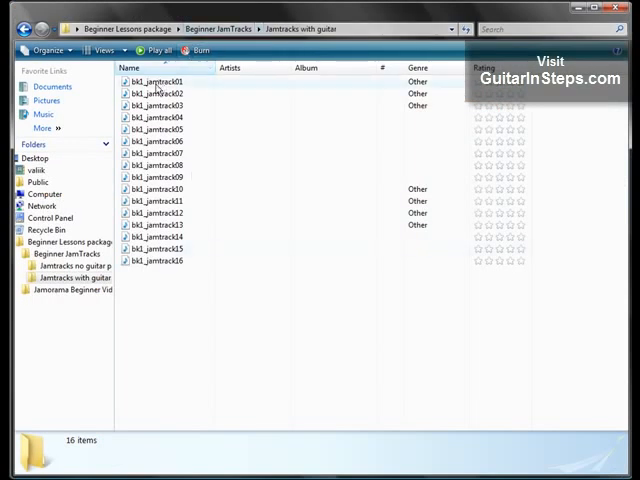
double_click(155, 80)
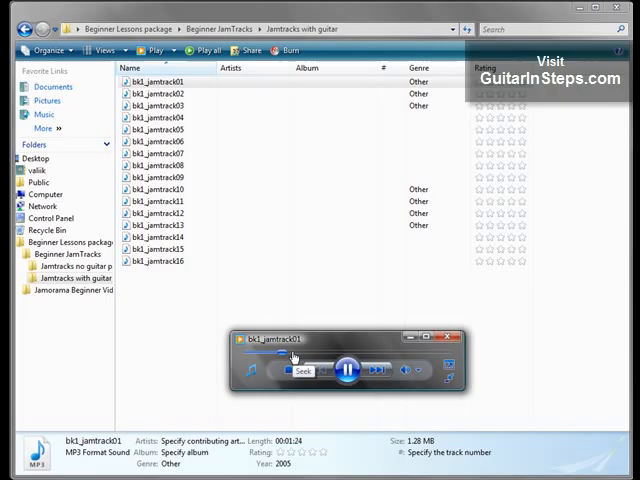
click(344, 366)
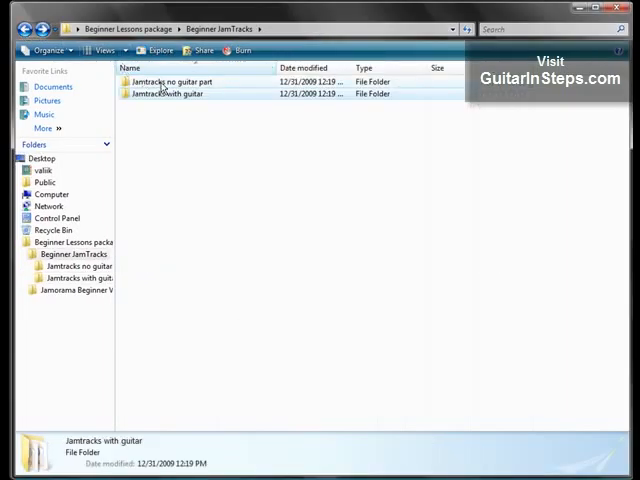
- Play bk1_jamtrack01_1 from the Jamtracks no guitar part folder
double_click(178, 81)
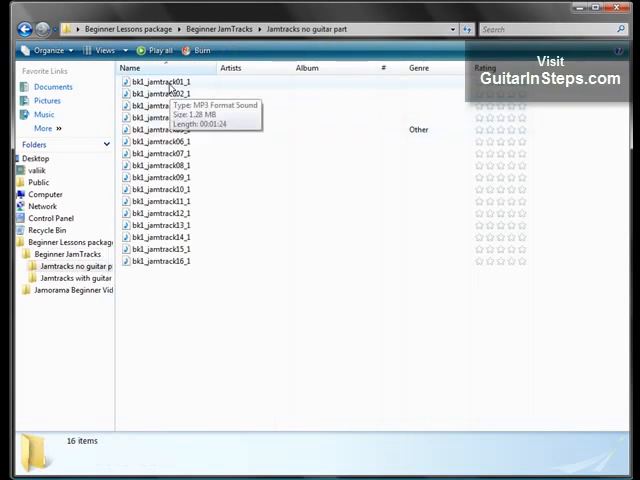
double_click(160, 83)
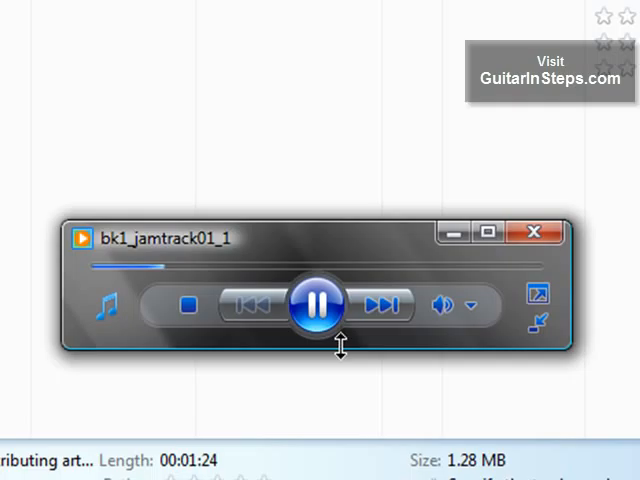
click(311, 307)
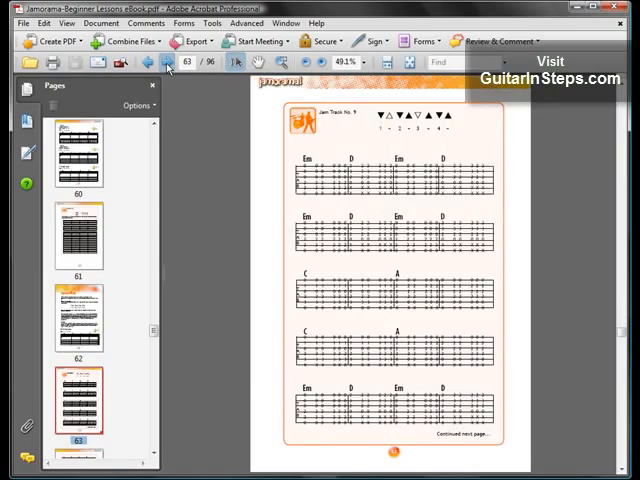
- Jump the eBook from page 63 to page 94, the major open chords reference
click(164, 66)
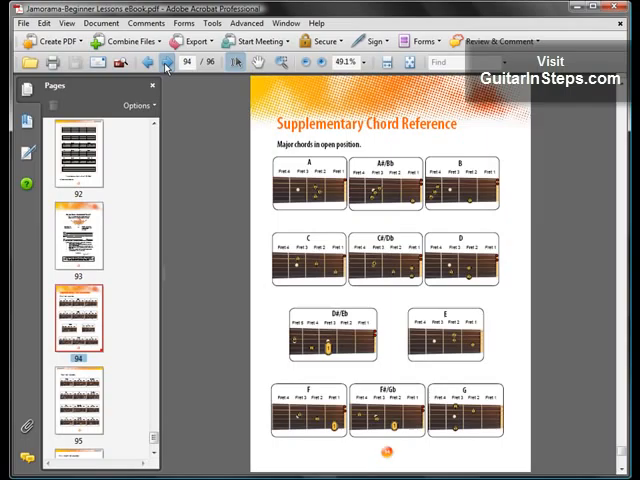
mouse_move(418, 222)
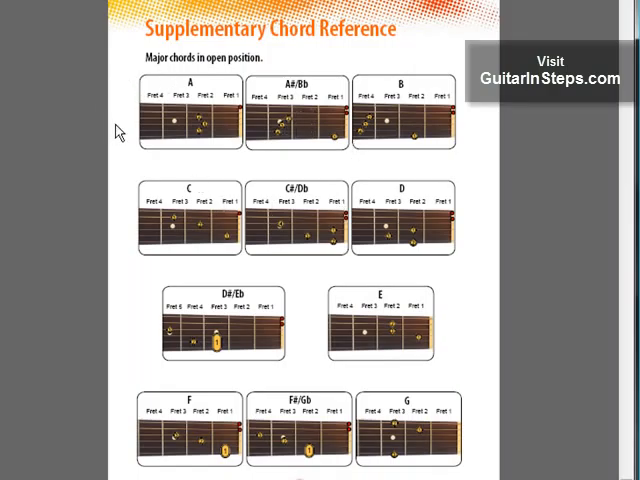
- Scroll to page 96, the dominant seventh open-position chords
scroll(down, 3)
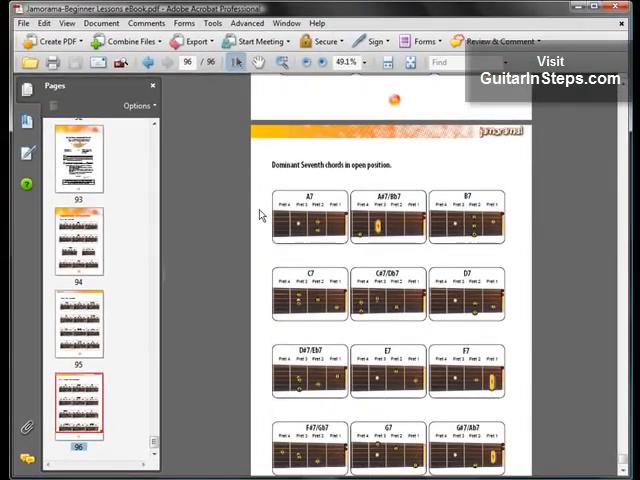
scroll(down, 3)
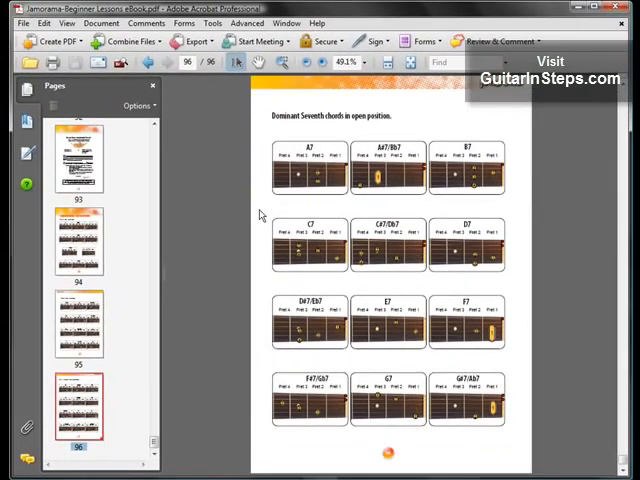
mouse_move(255, 173)
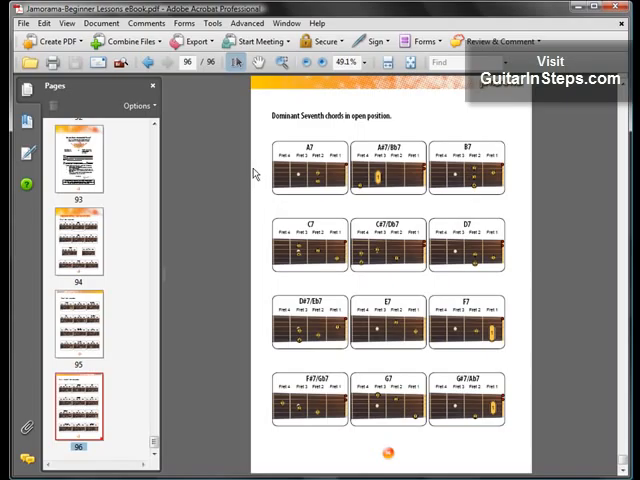
mouse_move(234, 147)
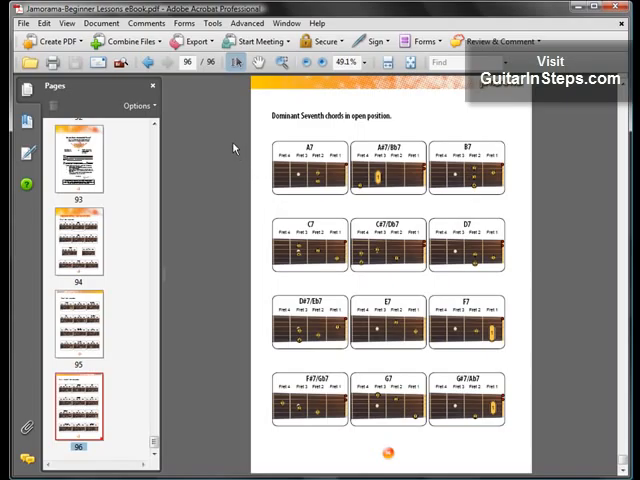